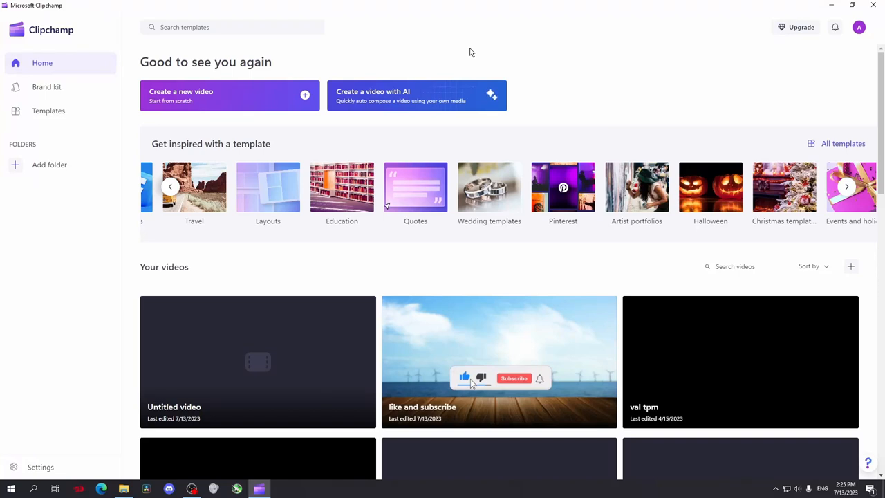
{"action": "mouse_move", "coordinate": [476, 66]}
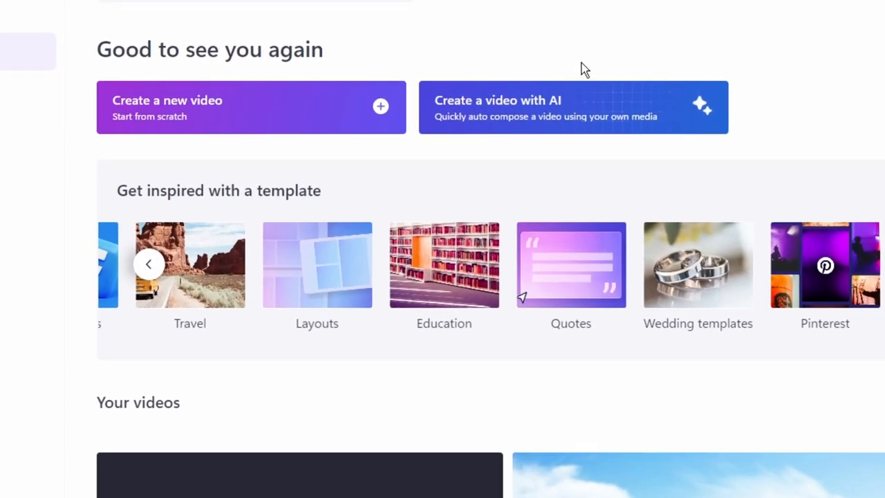
Step: Start a blank video project and launch the Text to speech generator from Record & create
{"action": "left_click", "coordinate": [251, 108]}
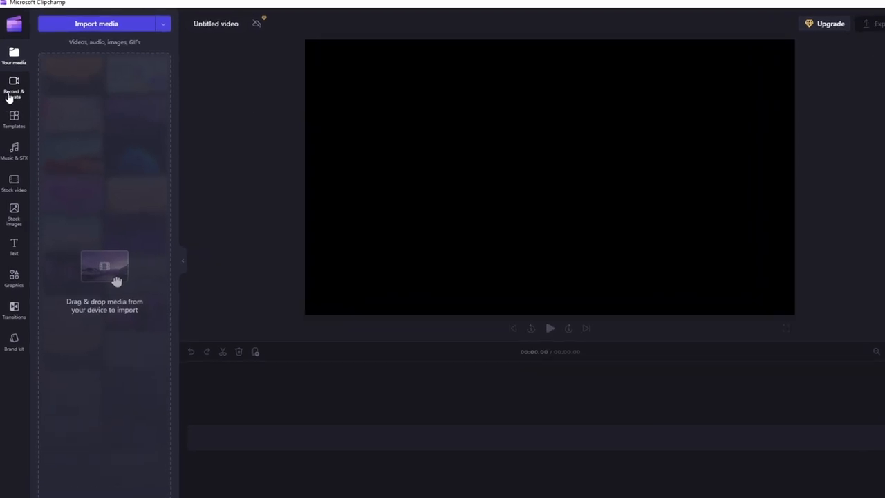
{"action": "left_click", "coordinate": [14, 86]}
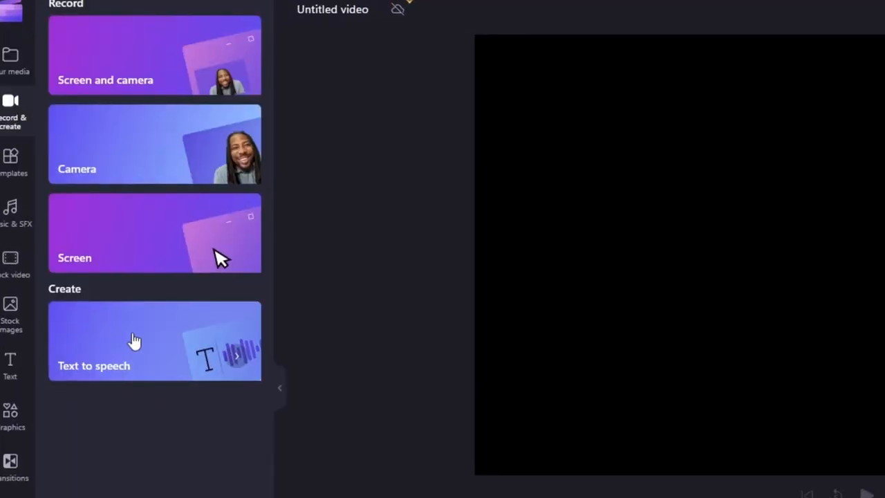
{"action": "left_click", "coordinate": [136, 341]}
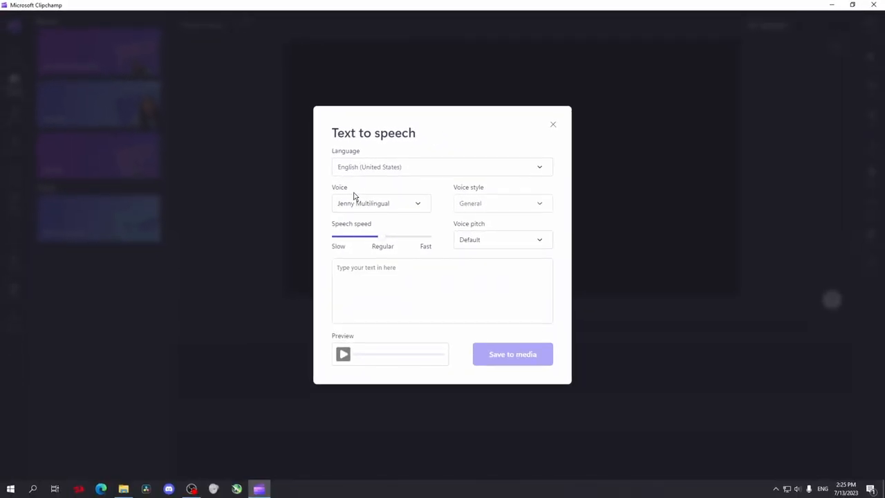
Step: Enter the welcome-and-subscribe script, voice it with Guy and set speech speed to Fast
{"action": "left_click", "coordinate": [443, 166]}
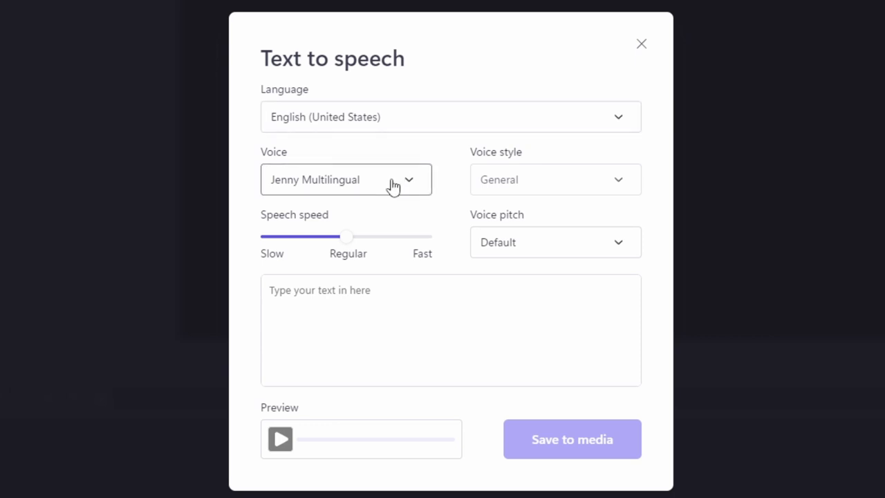
{"action": "left_click", "coordinate": [345, 180]}
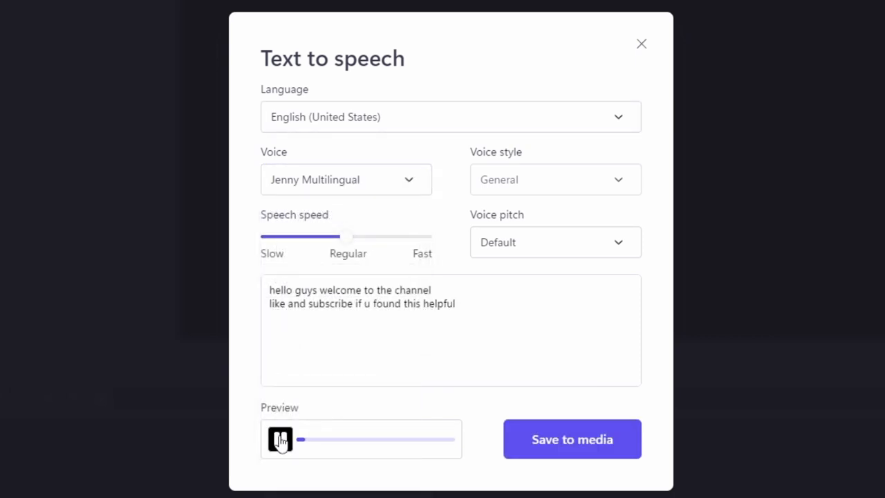
{"action": "left_click", "coordinate": [280, 440]}
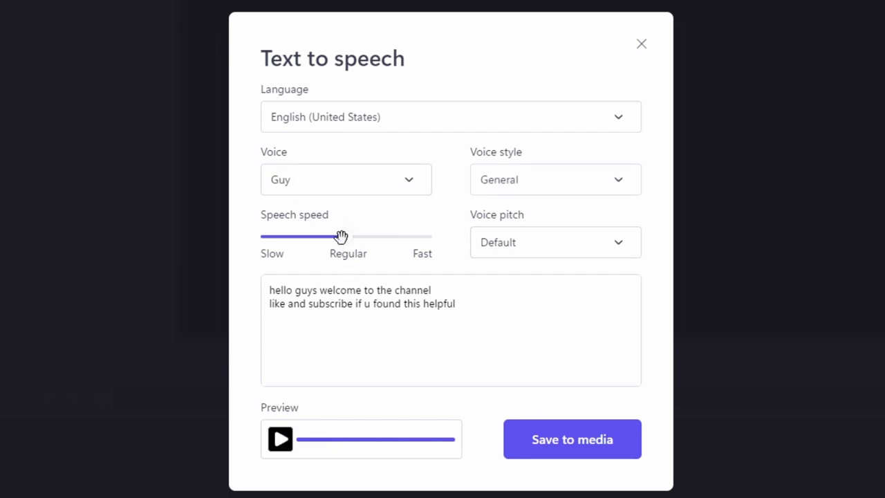
{"action": "left_click_drag", "start_coordinate": [339, 238], "coordinate": [432, 238]}
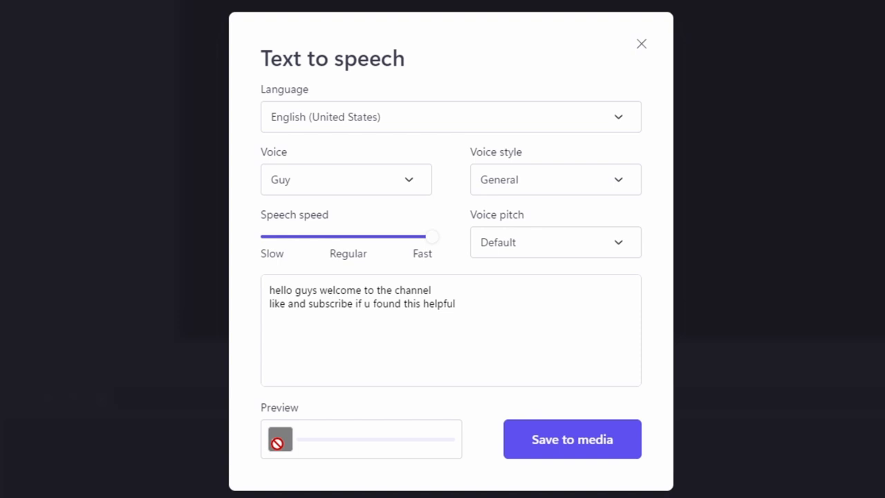
{"action": "left_click", "coordinate": [279, 440]}
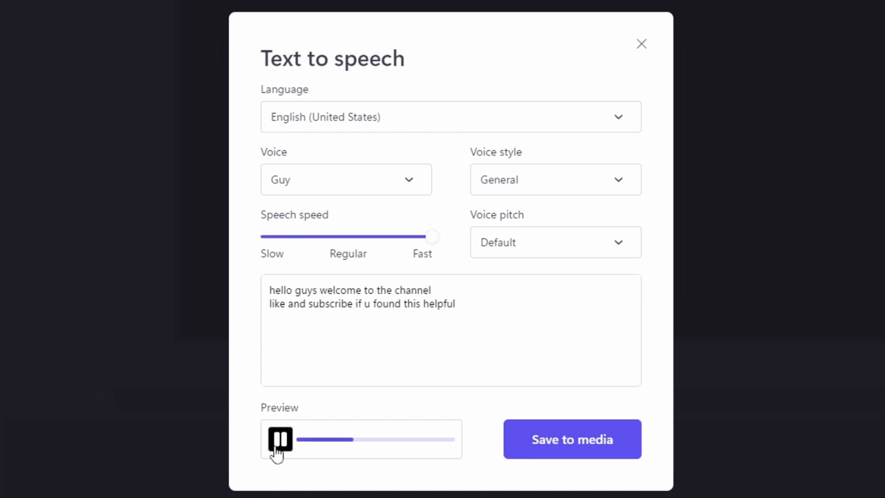
Step: Give the Guy voice an Excited style and preview the result
{"action": "left_click", "coordinate": [554, 180]}
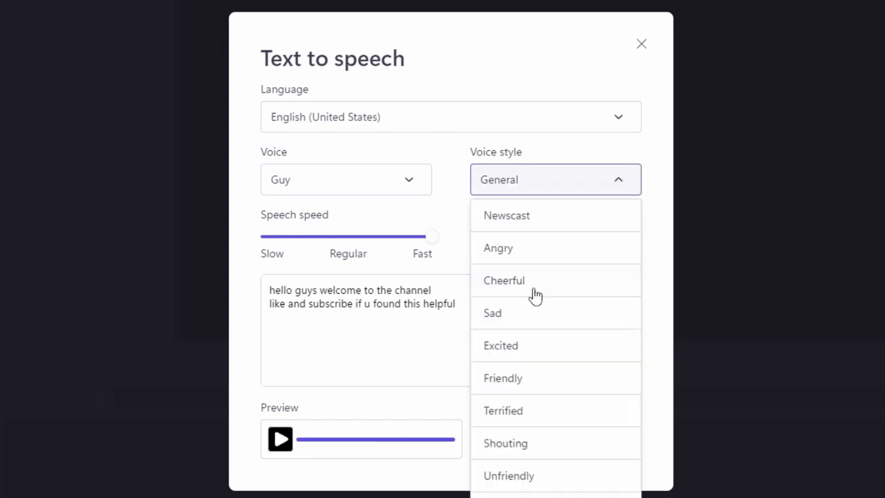
{"action": "left_click", "coordinate": [501, 346]}
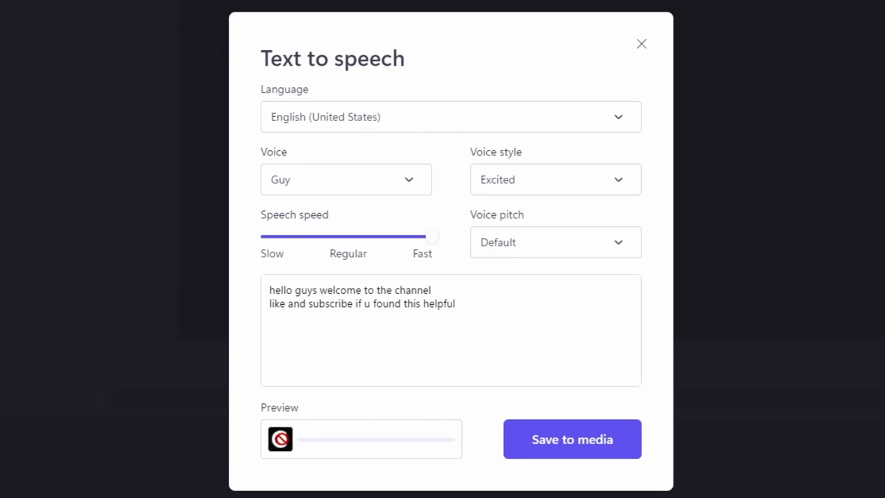
{"action": "left_click", "coordinate": [280, 440]}
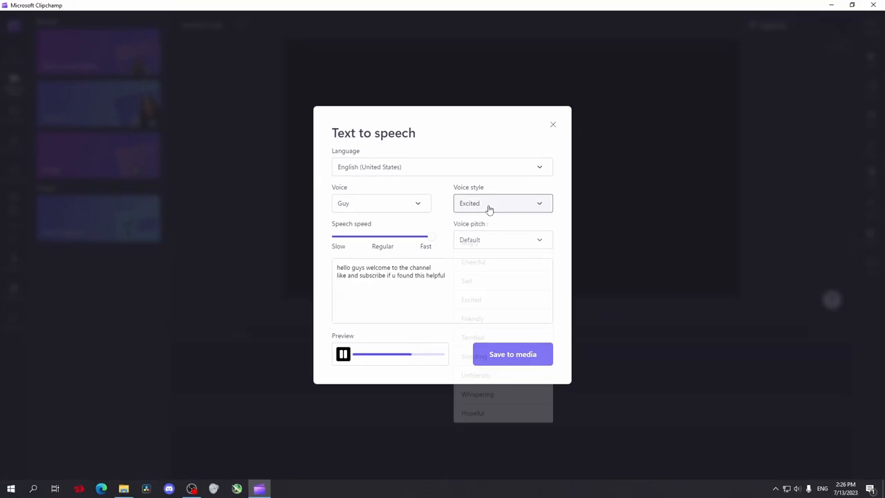
Step: Switch the language to Japanese (Japan) and voice the script with Aoi
{"action": "left_click", "coordinate": [501, 202]}
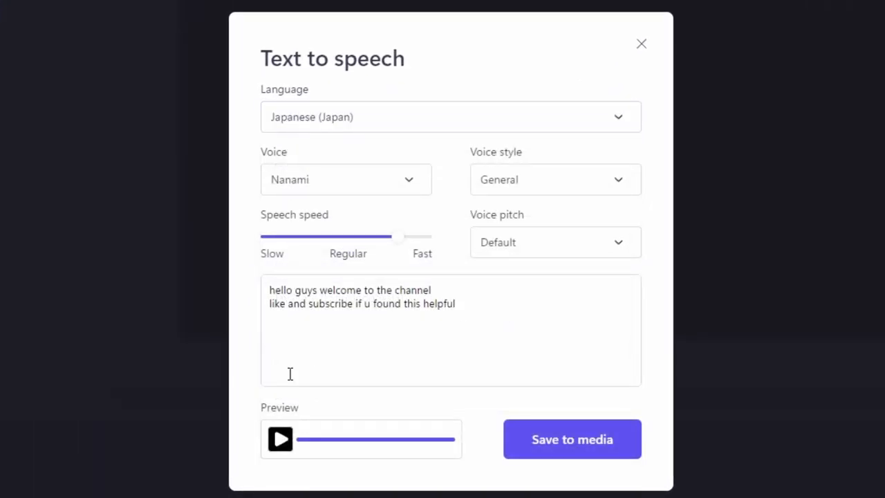
{"action": "left_click", "coordinate": [280, 440]}
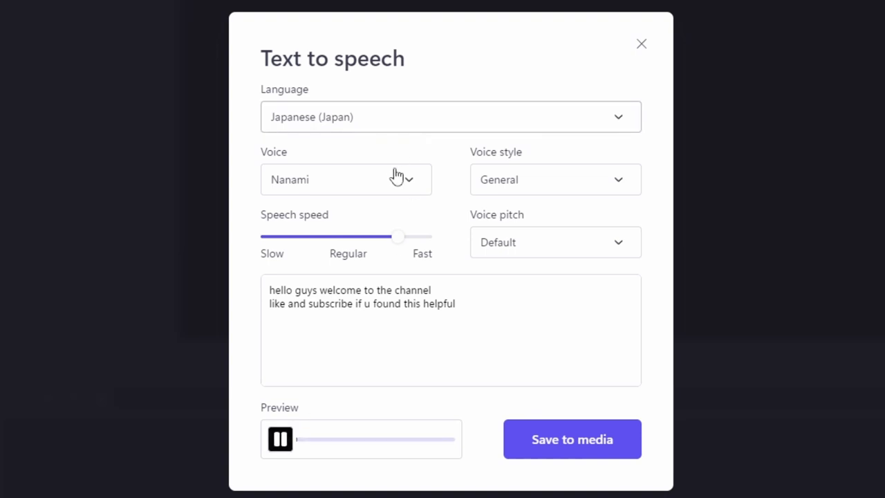
{"action": "left_click", "coordinate": [345, 180]}
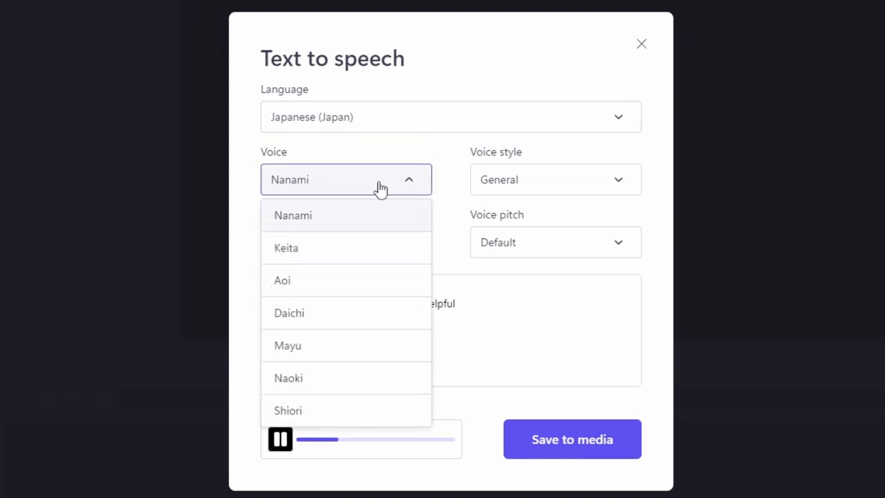
{"action": "mouse_move", "coordinate": [409, 280]}
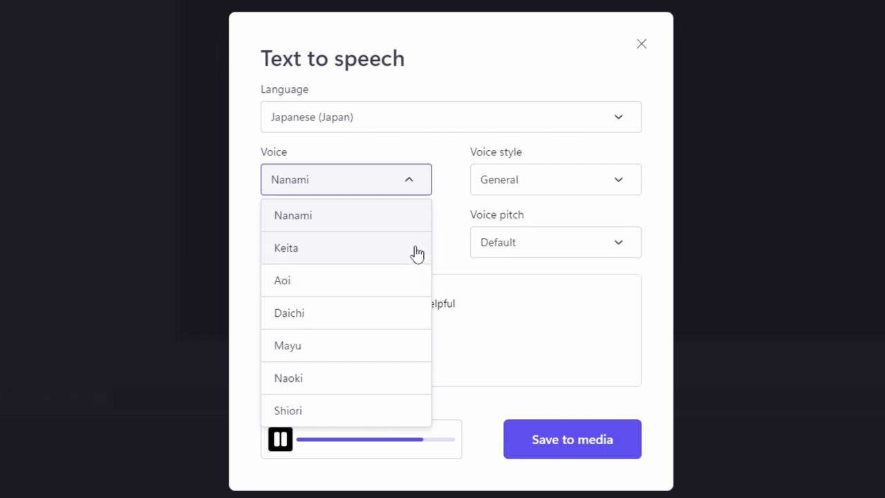
{"action": "left_click", "coordinate": [282, 279]}
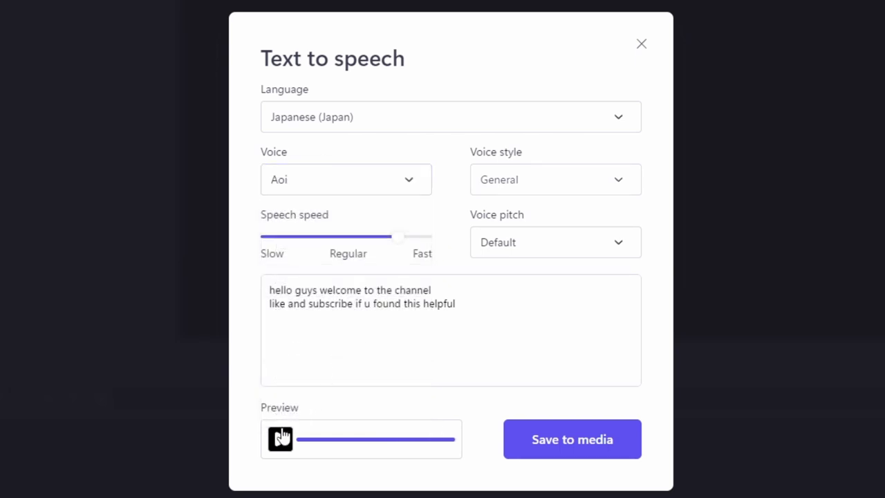
{"action": "left_click", "coordinate": [279, 440]}
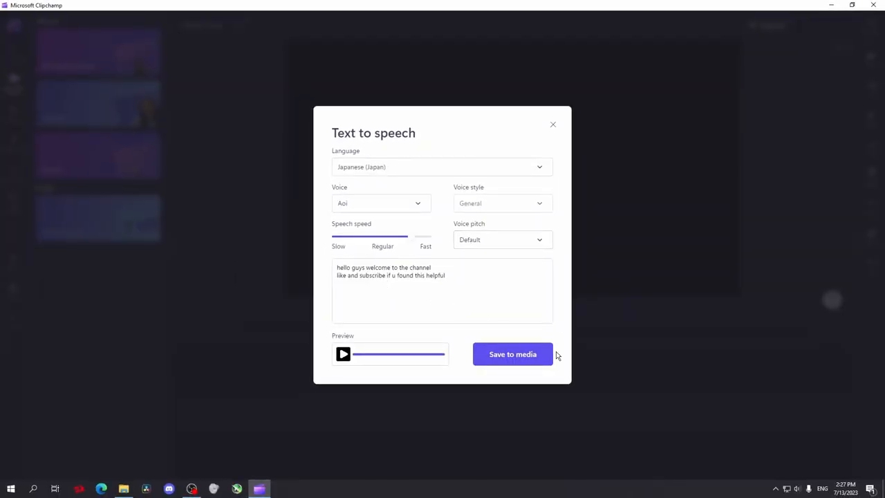
Step: Save the voiceover to project media and bring the video to the export screen
{"action": "left_click", "coordinate": [512, 354]}
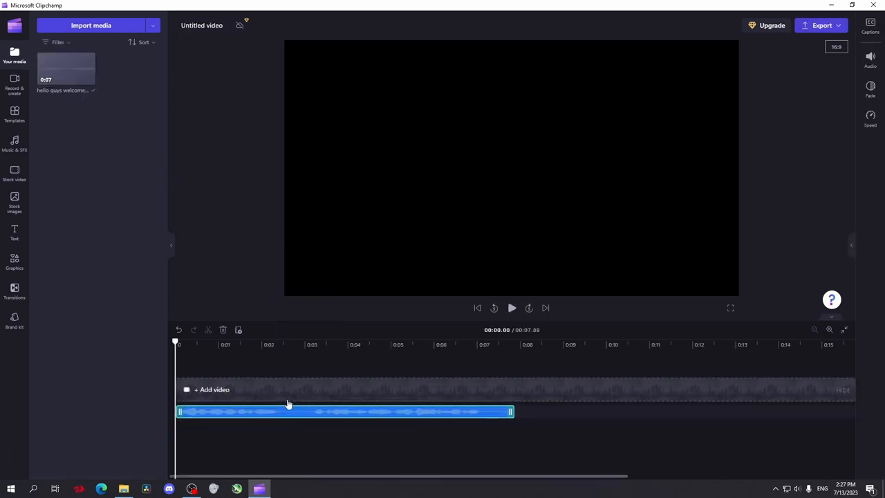
{"action": "left_click", "coordinate": [822, 25]}
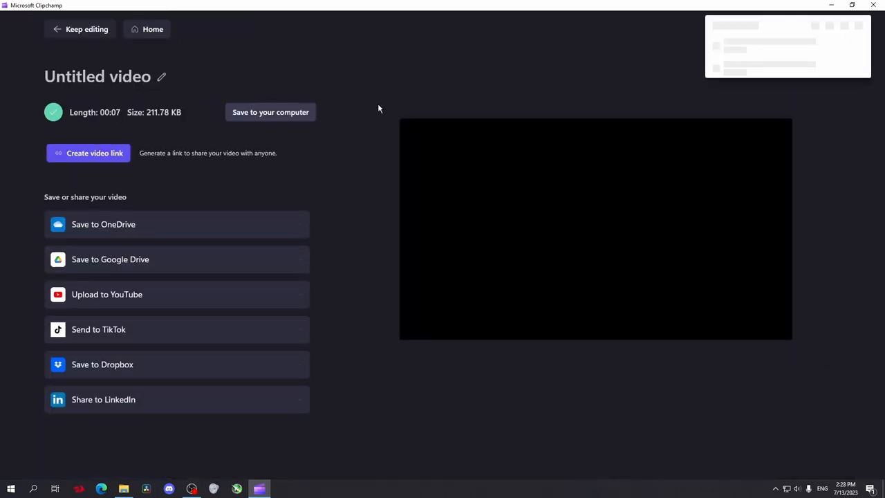